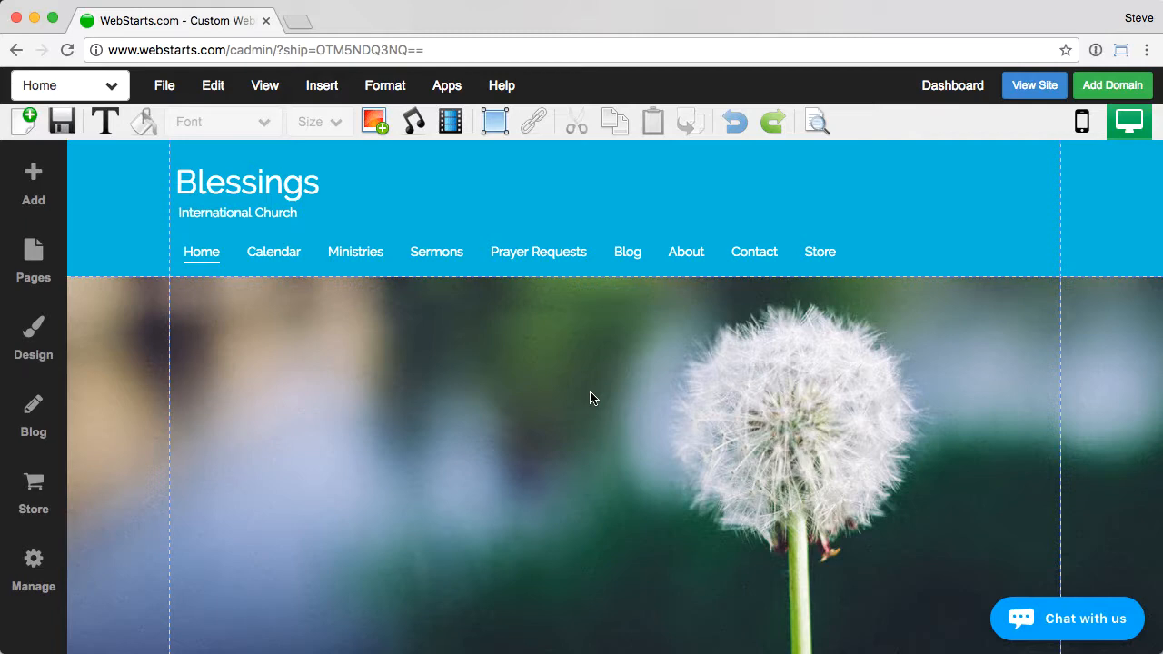
mouse_move(481, 203)
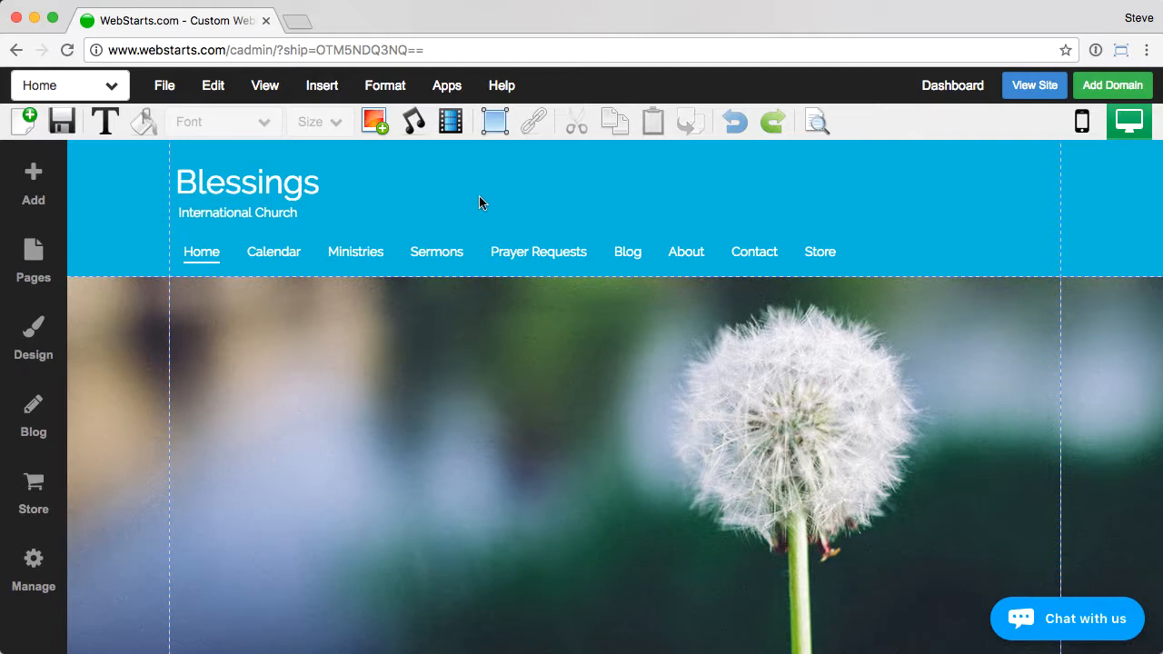
Step: Open the File menu in the editor's top menu bar
left_click(164, 86)
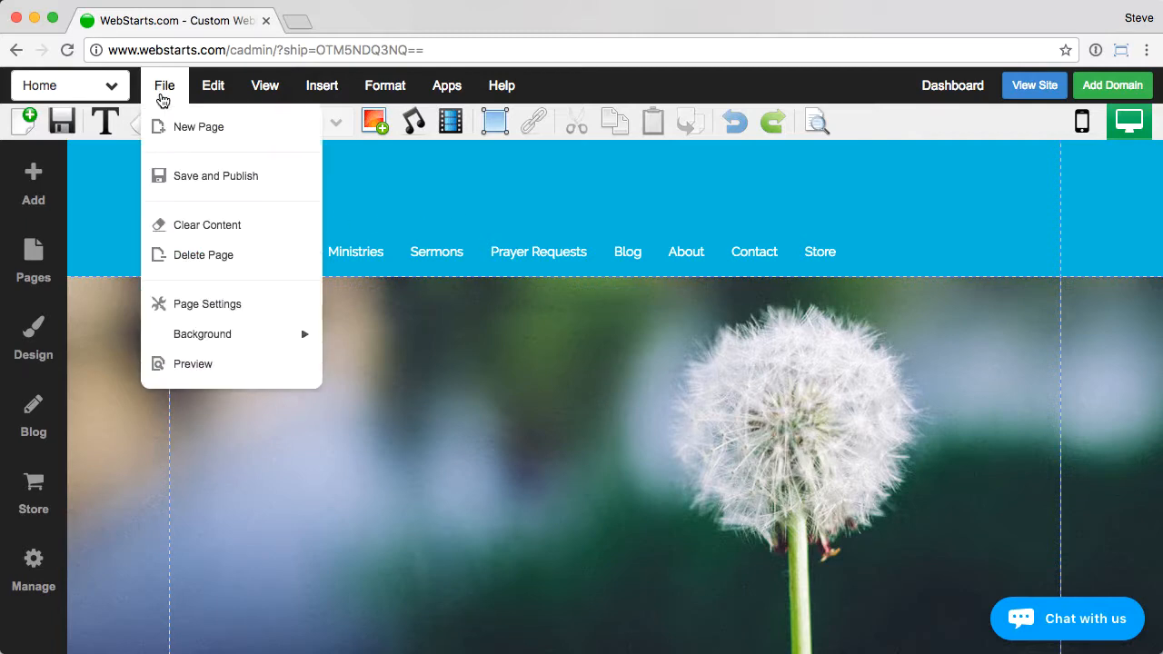
Step: Create a new Blank Page named 'Under Construction'
left_click(198, 126)
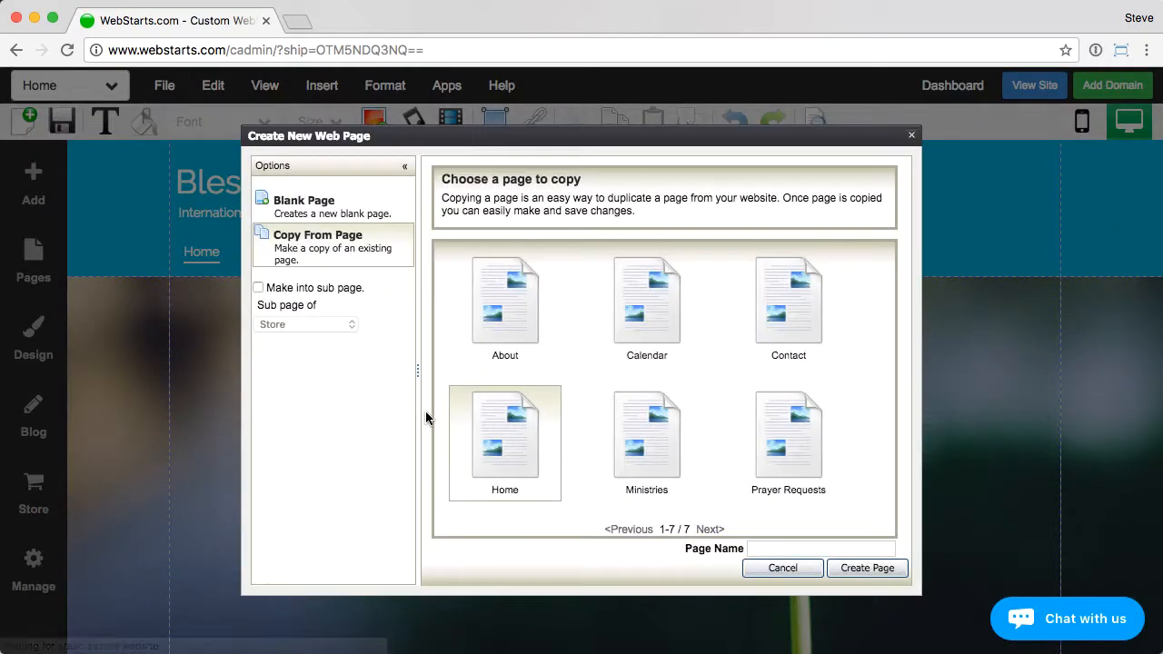
mouse_move(529, 362)
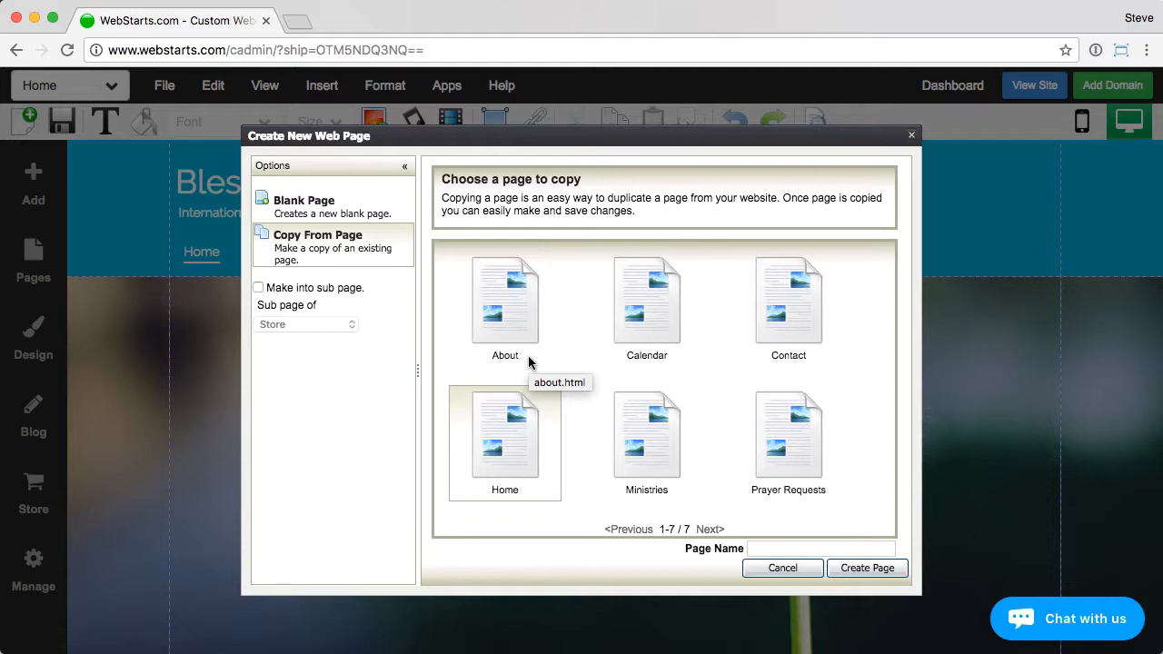
mouse_move(530, 362)
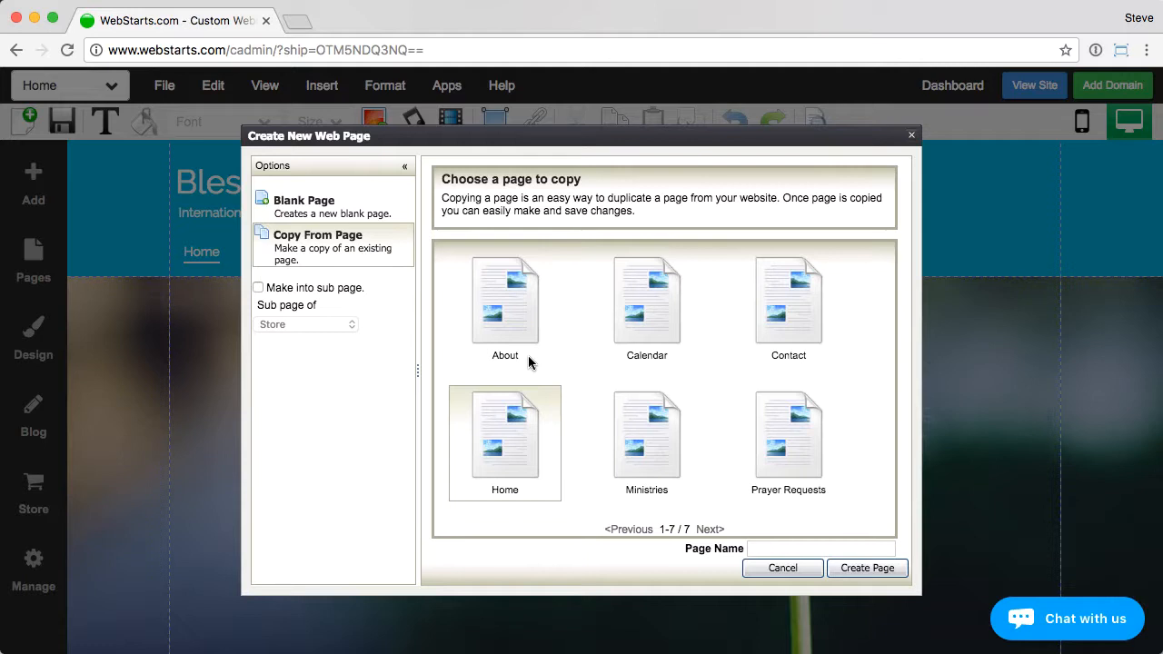
mouse_move(634, 443)
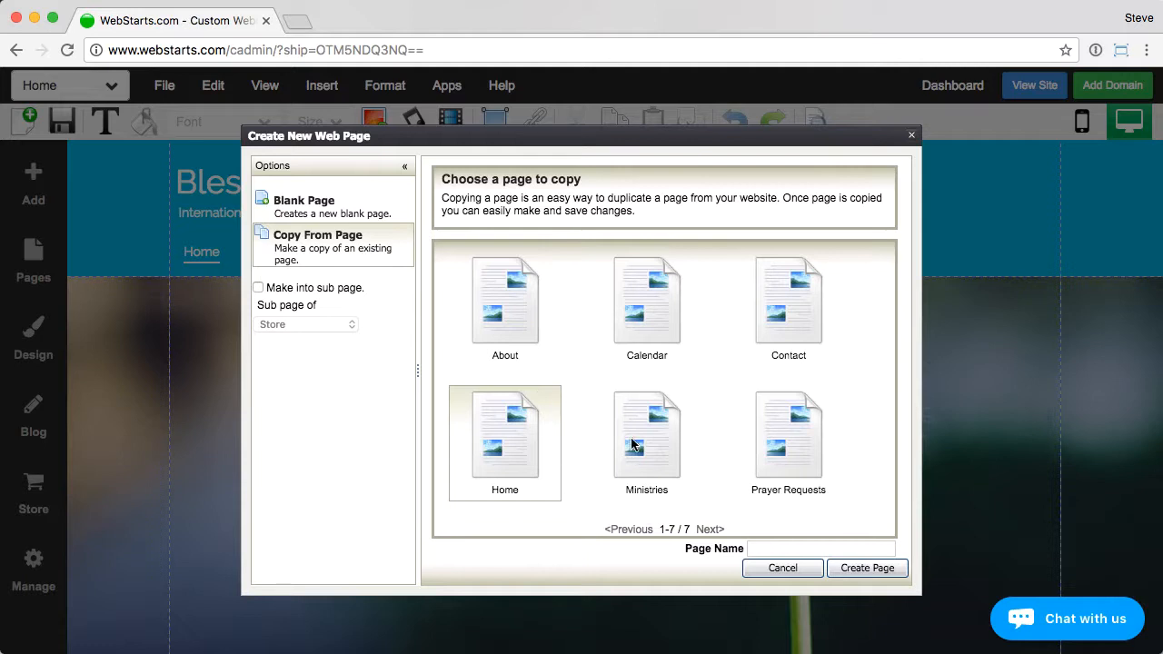
left_click(303, 206)
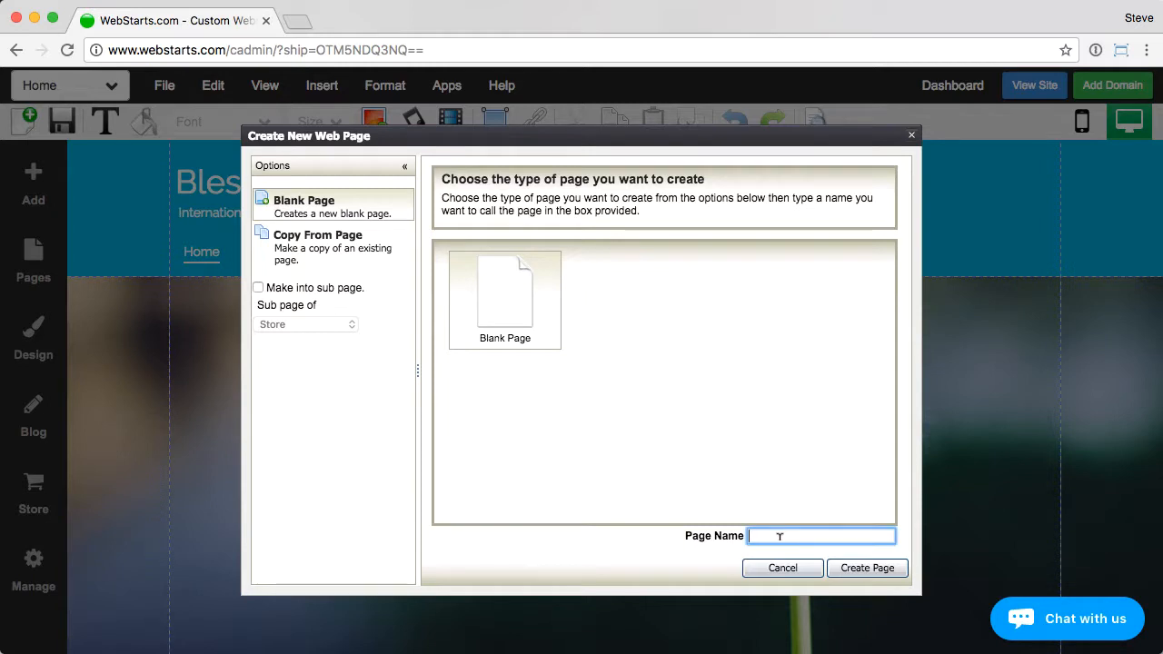
type("Under Construction")
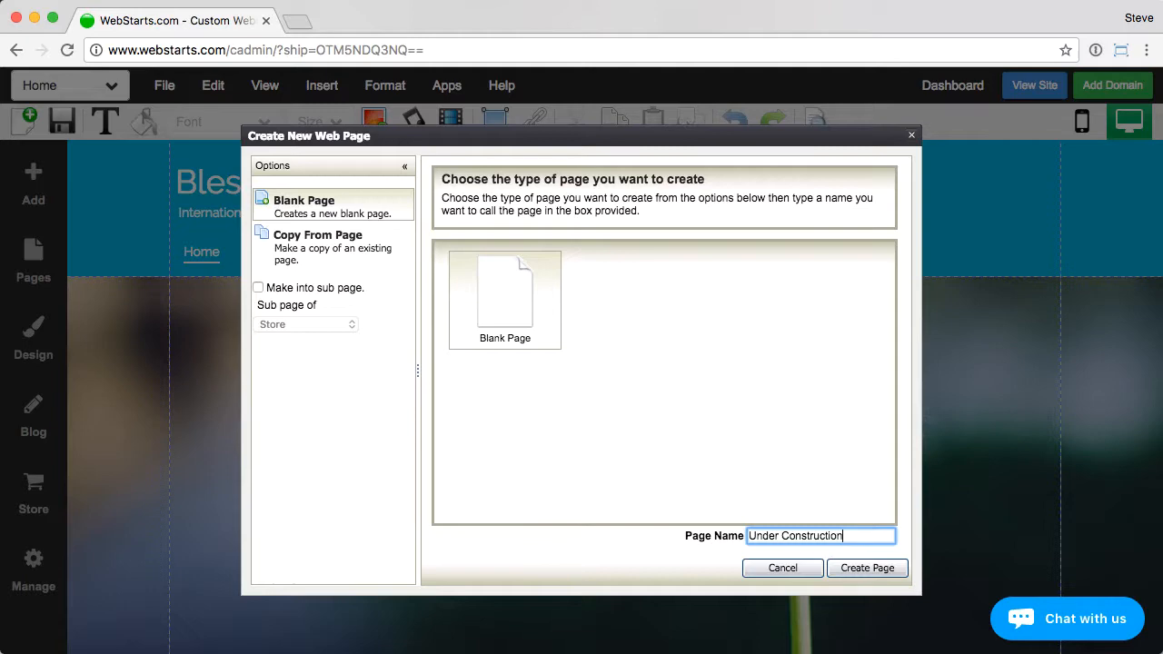
left_click(866, 568)
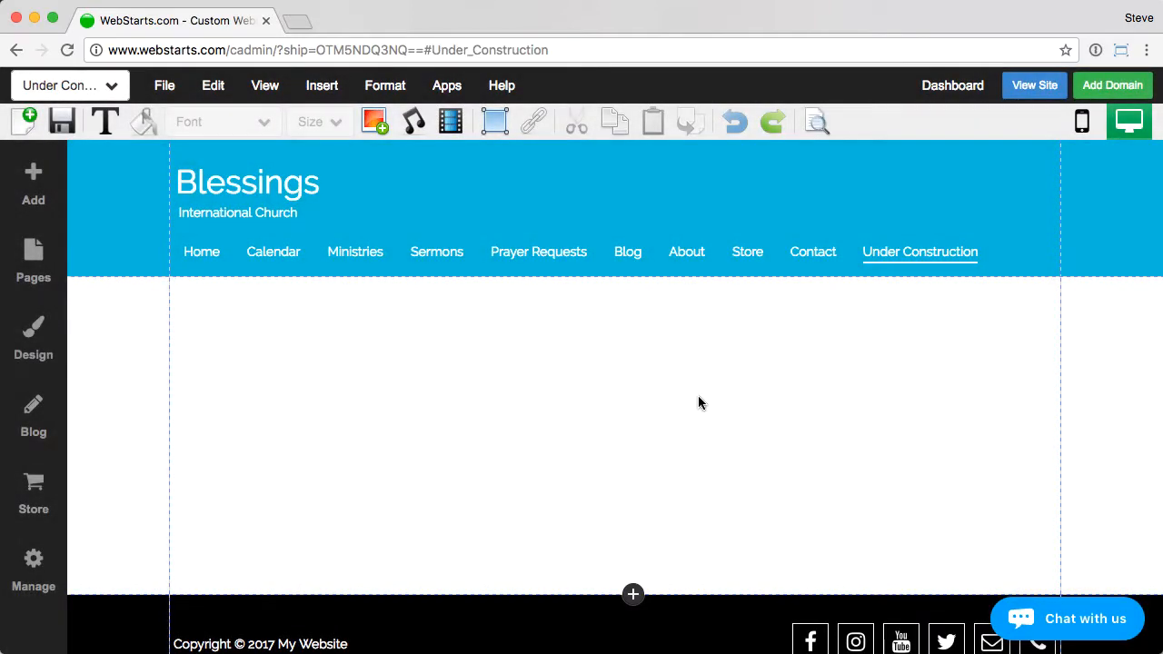
mouse_move(688, 410)
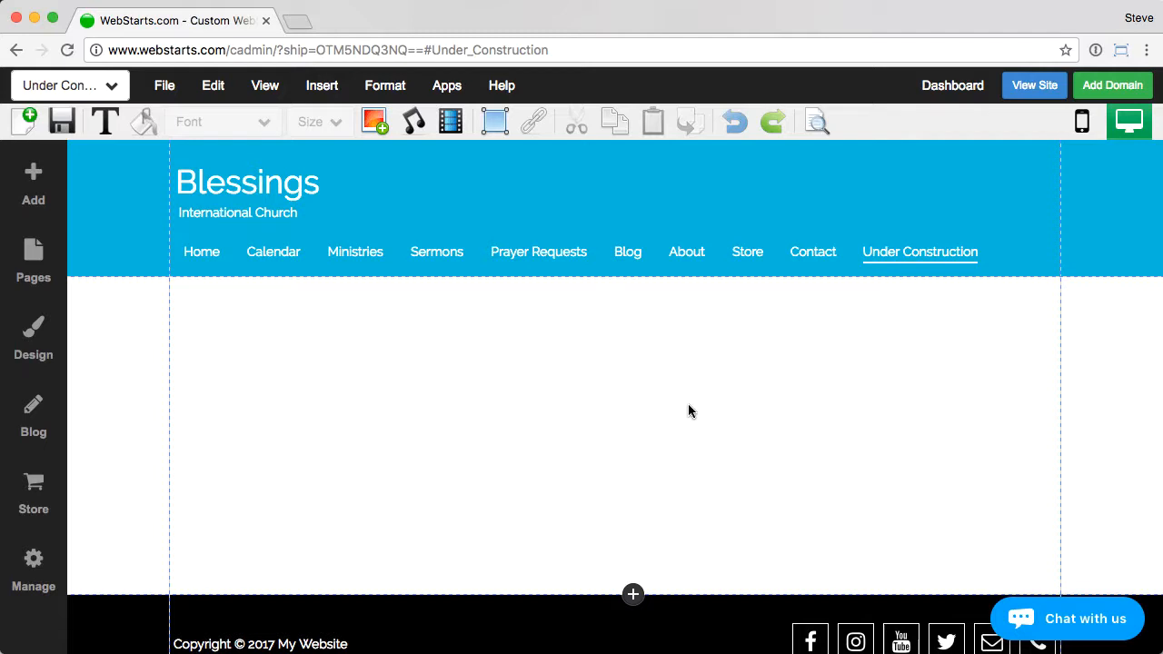
Step: Check the empty new page, then open the View menu
scroll("down", 3)
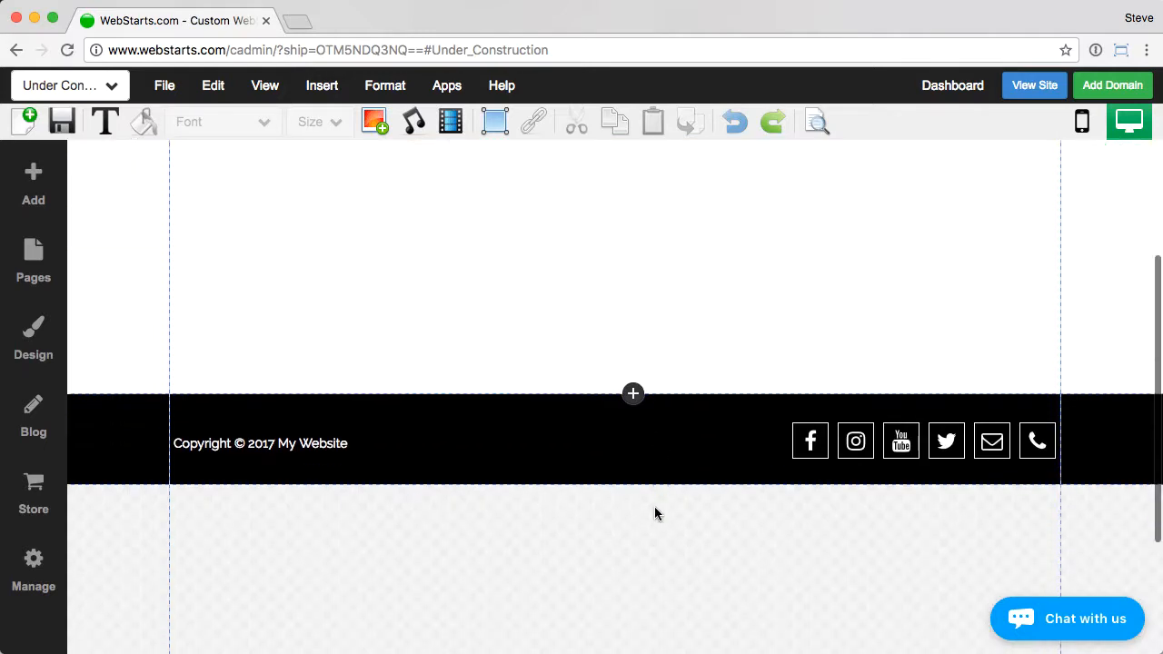
scroll("up", 3)
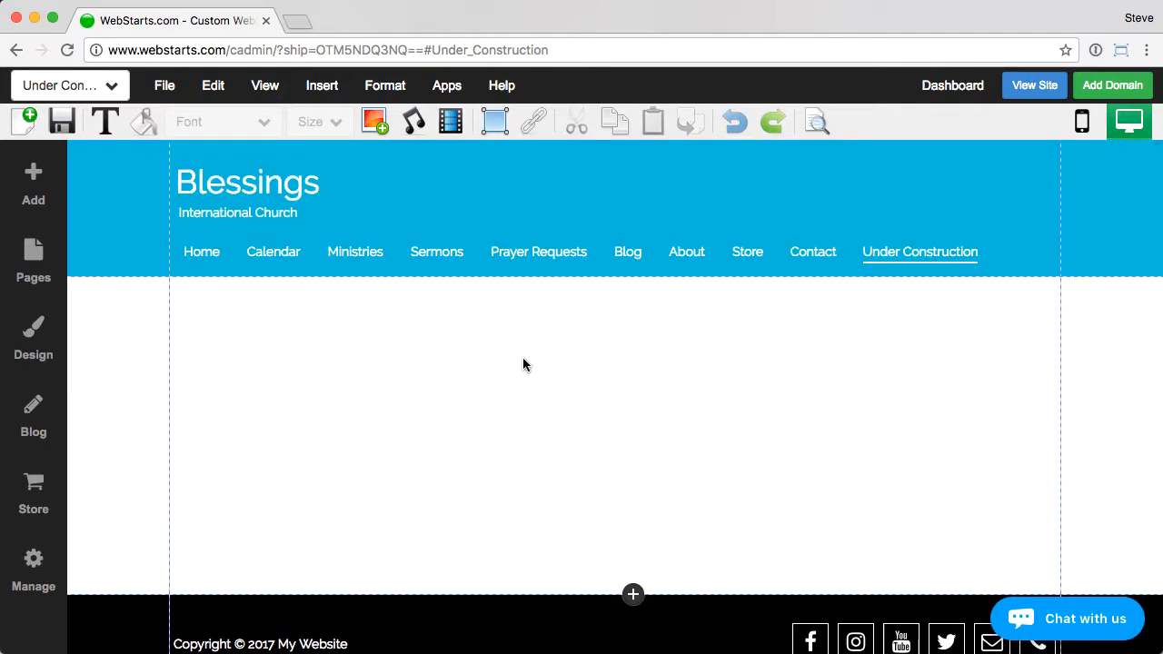
mouse_move(409, 154)
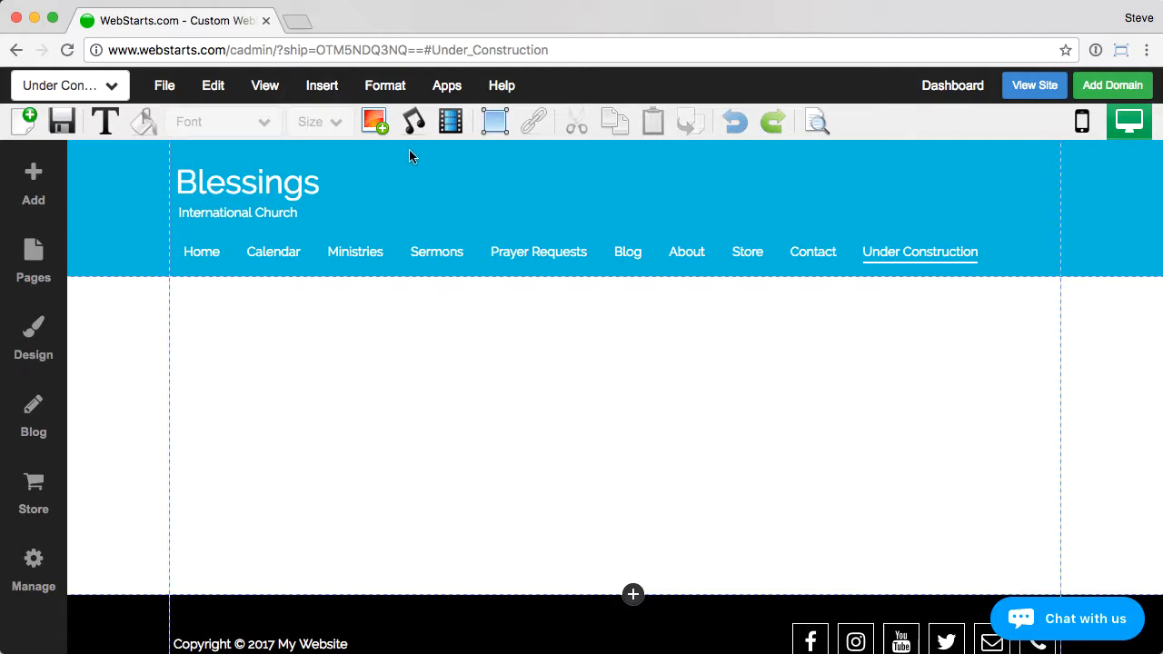
left_click(264, 85)
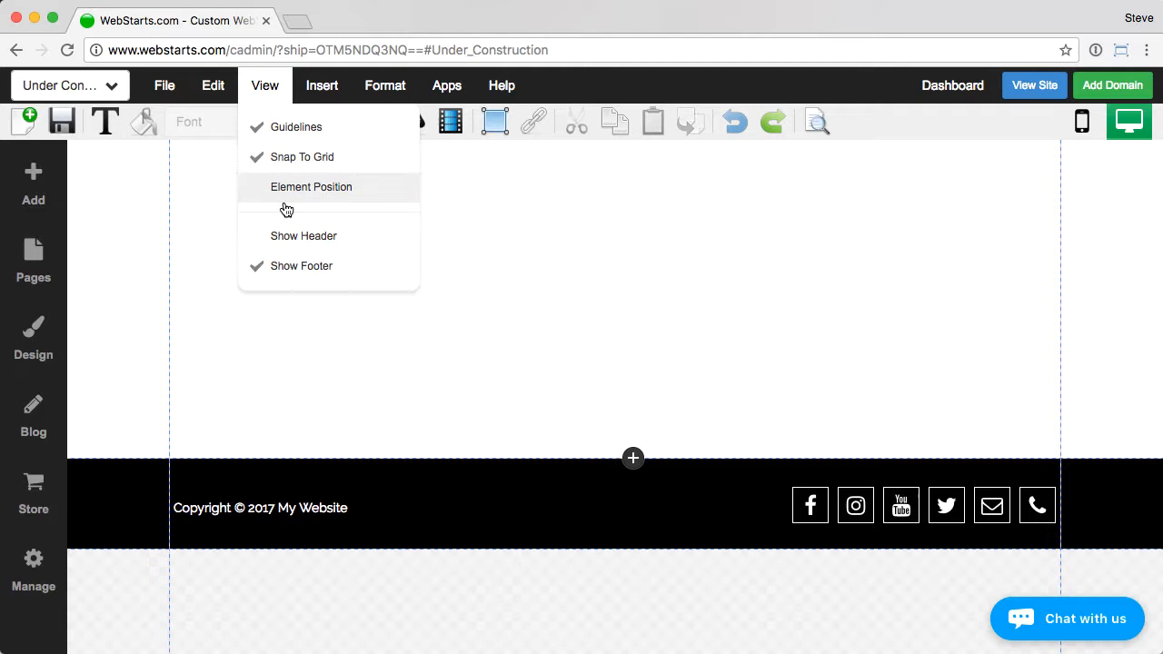
Step: Turn off Show Footer and open the Insert Image picker
left_click(301, 265)
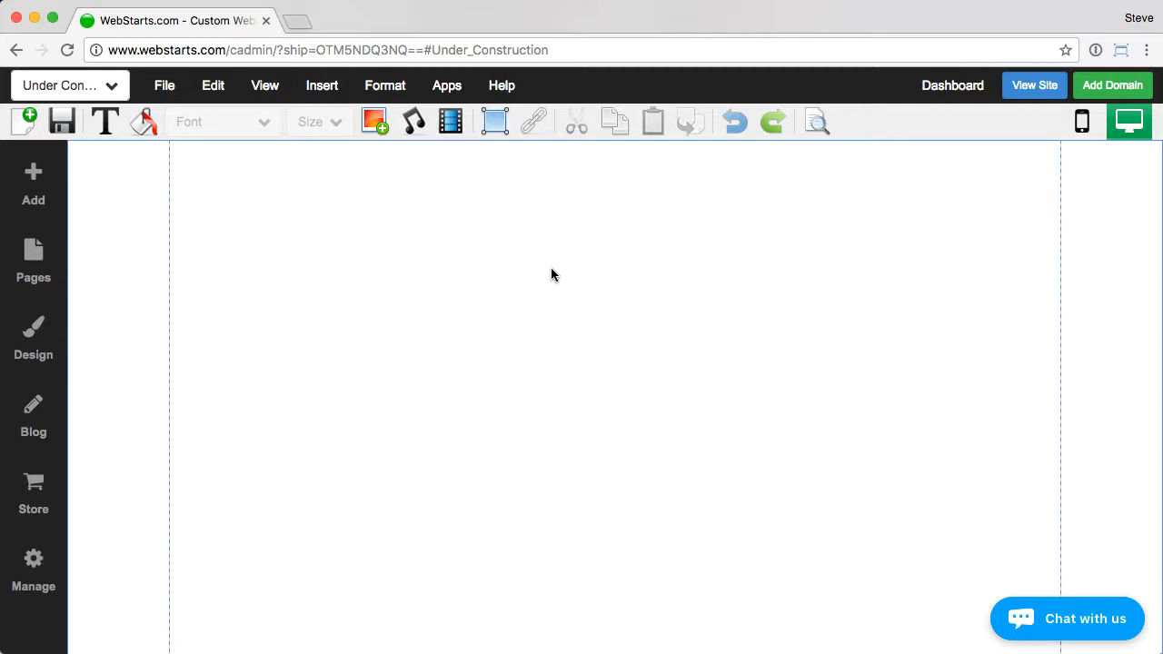
mouse_move(377, 197)
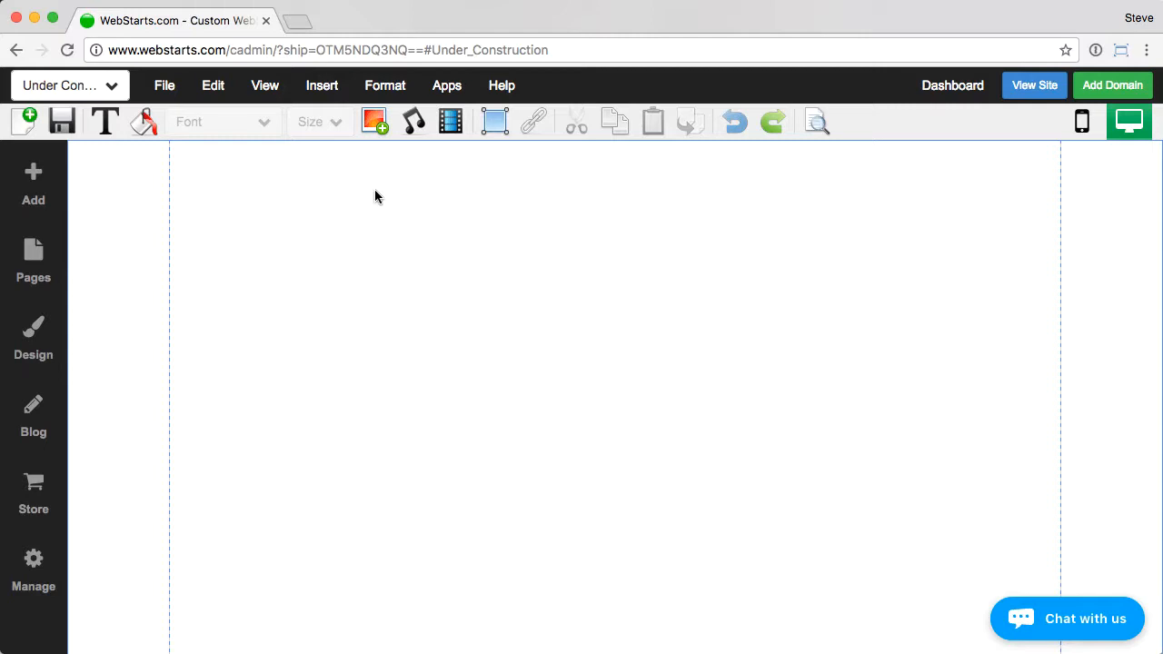
left_click(372, 121)
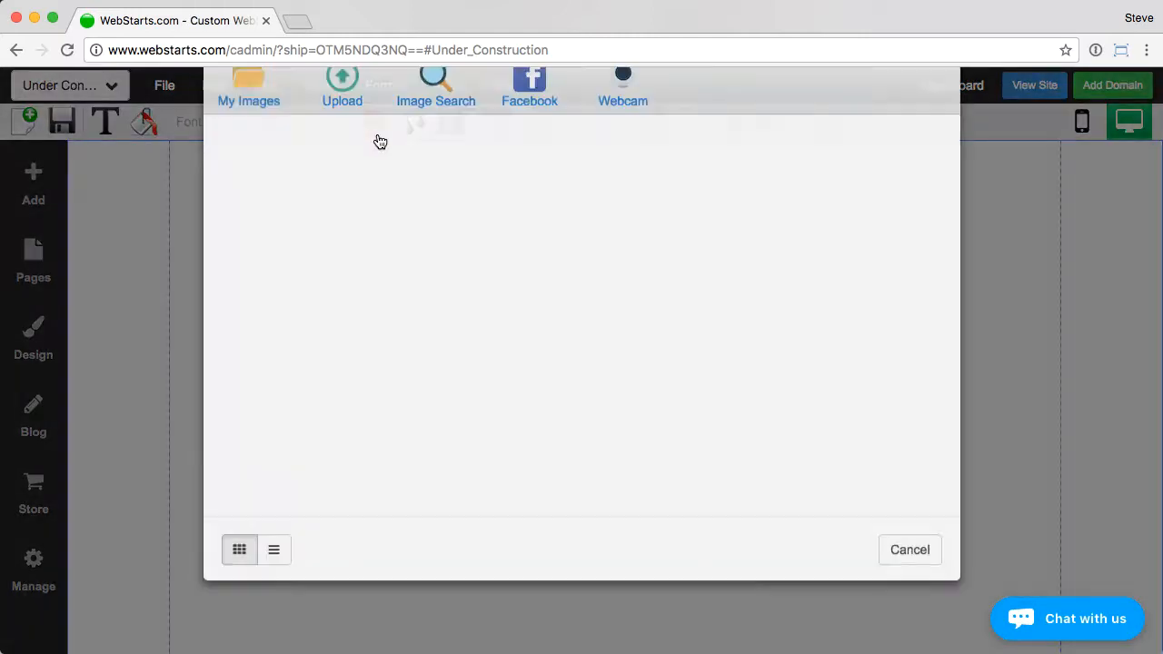
Step: Add the construction illustration centered on the page and select it
left_click(341, 86)
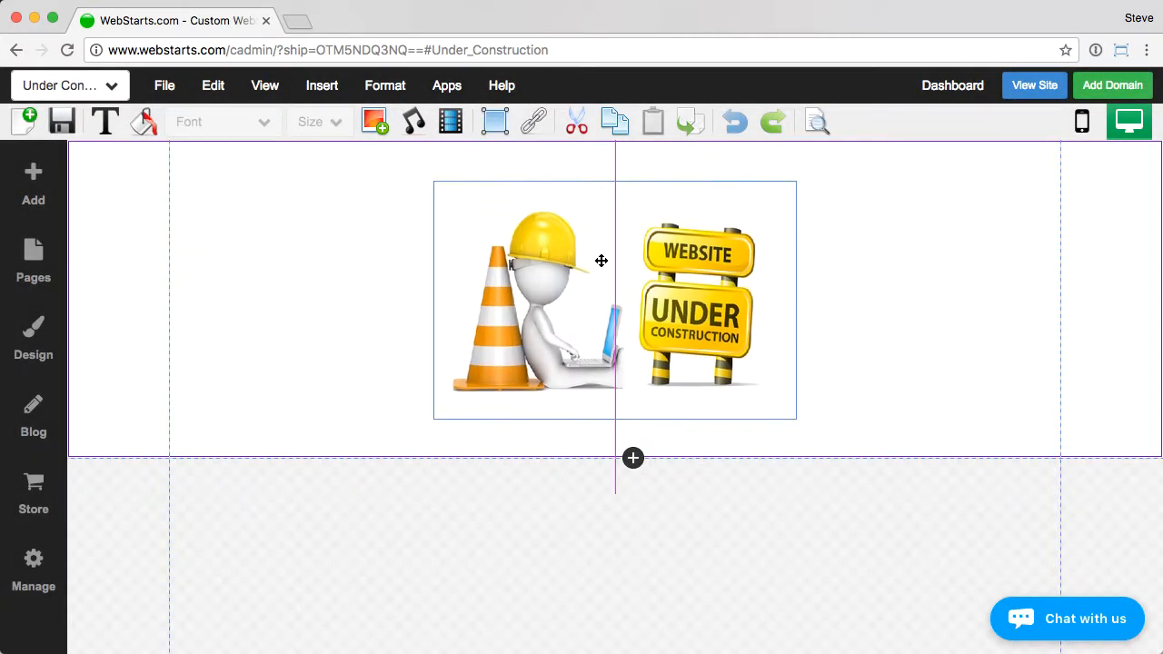
left_click(600, 300)
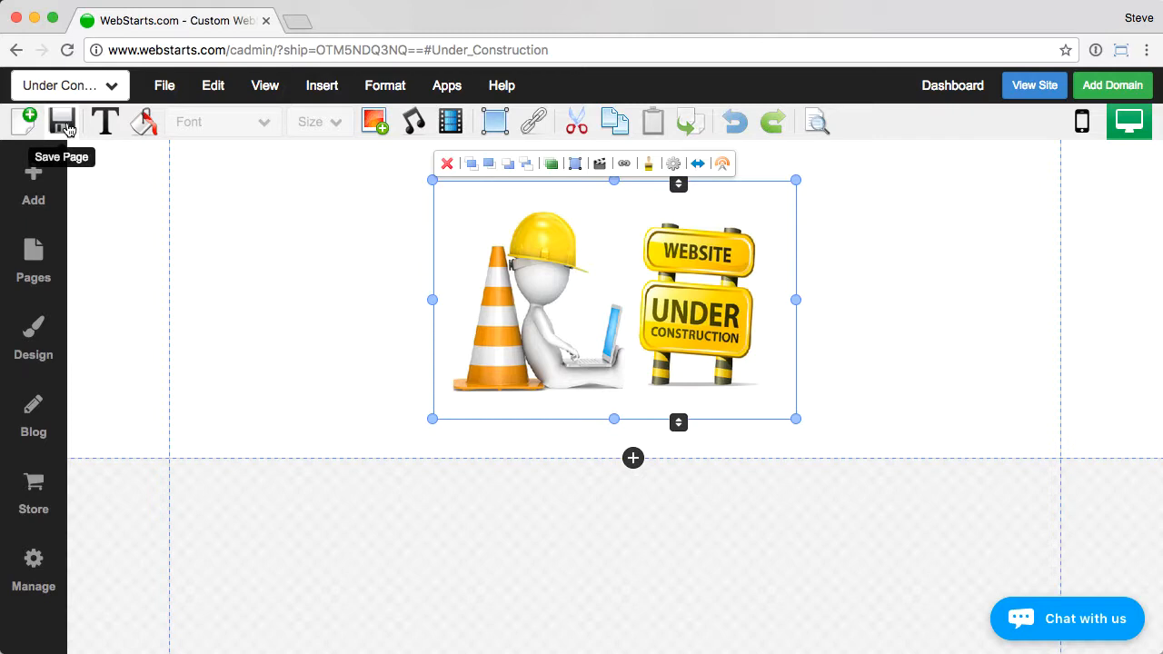
Step: Save the page, permanently dismiss the sharing prompt, and preview the live site
left_click(62, 121)
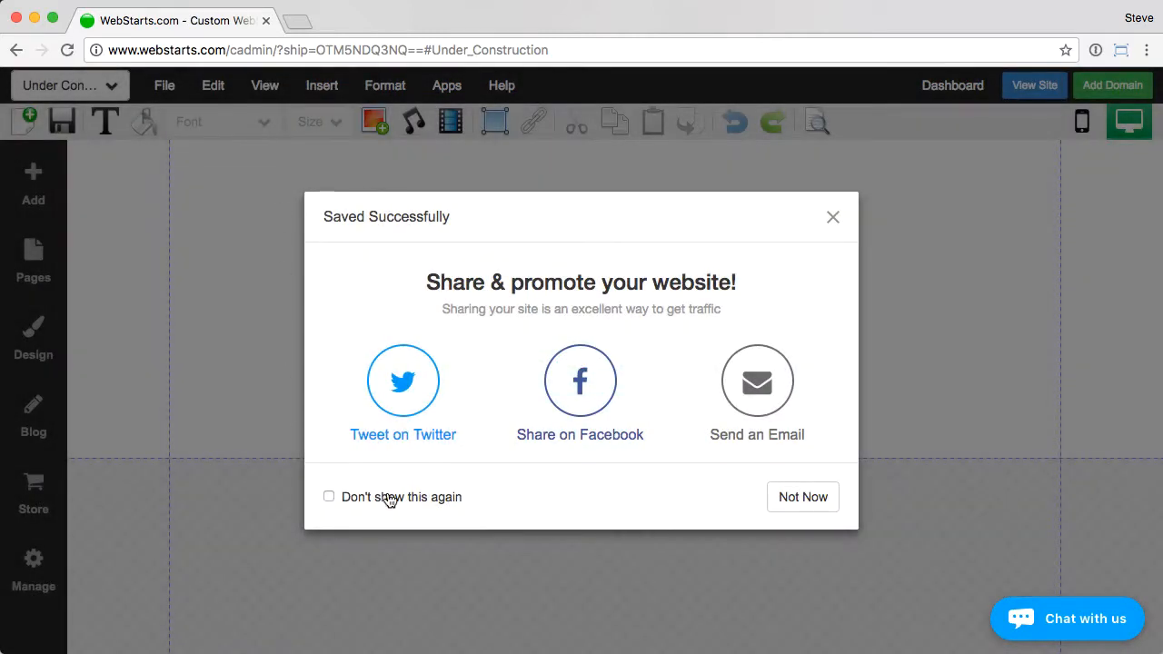
left_click(328, 496)
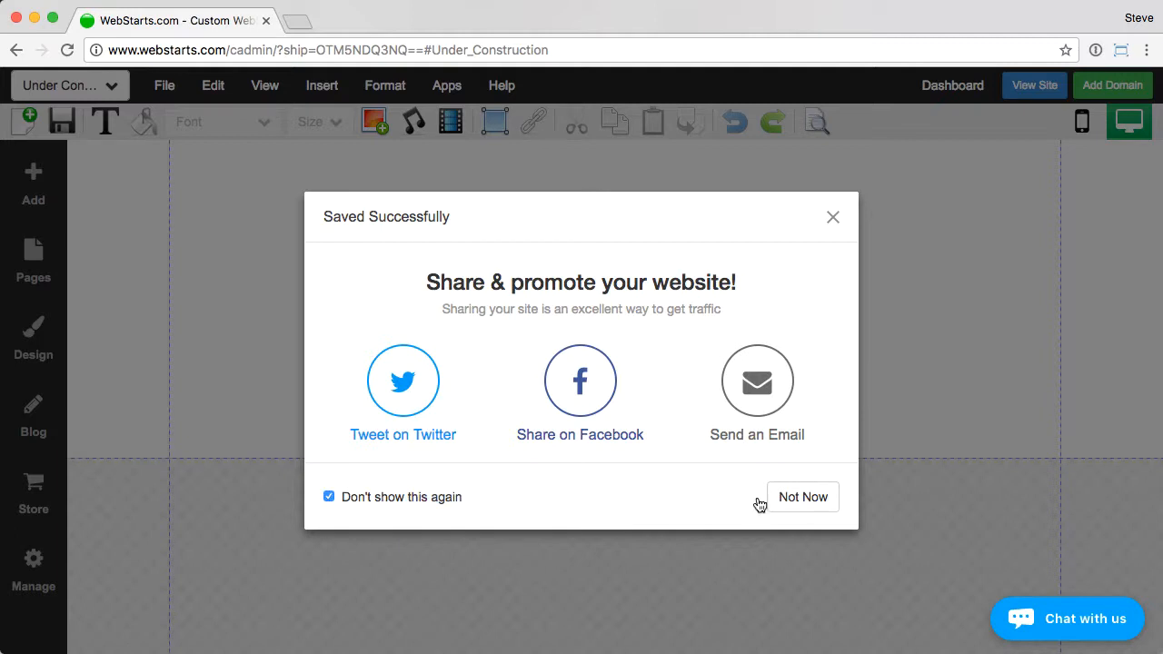
left_click(802, 497)
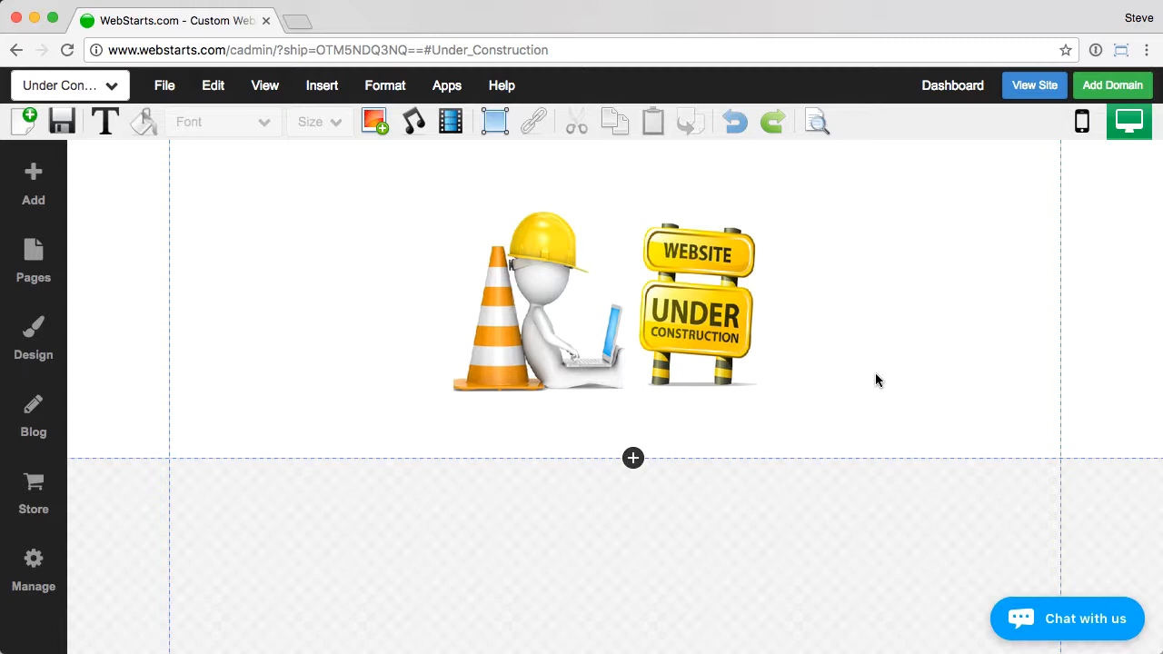
mouse_move(952, 86)
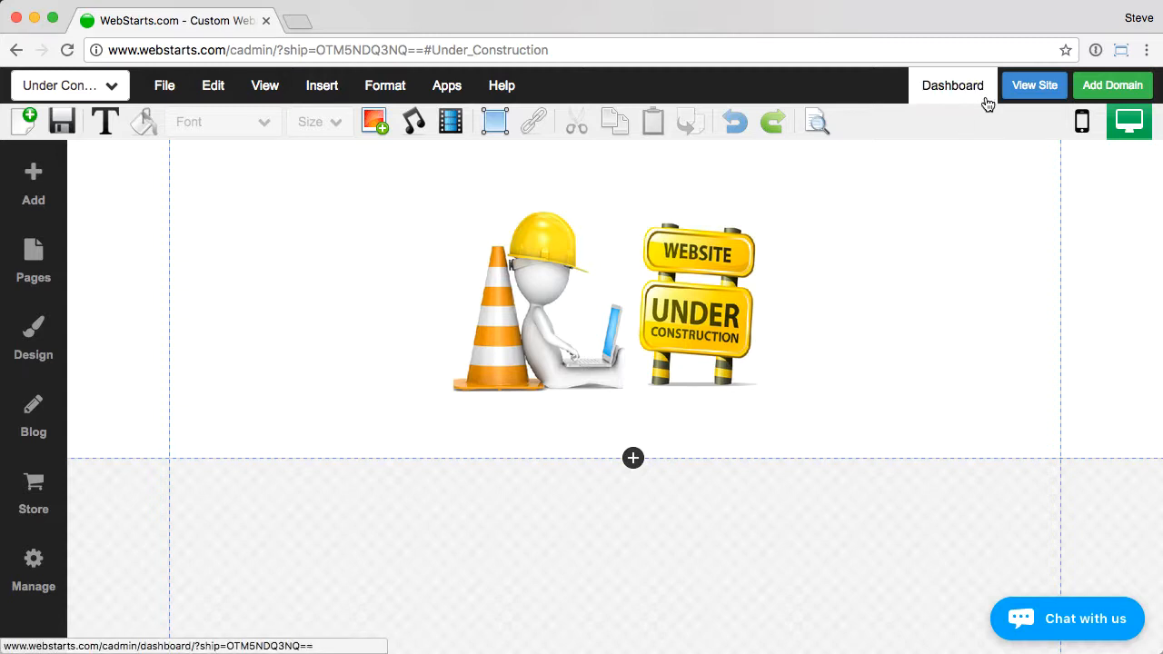
mouse_move(1034, 85)
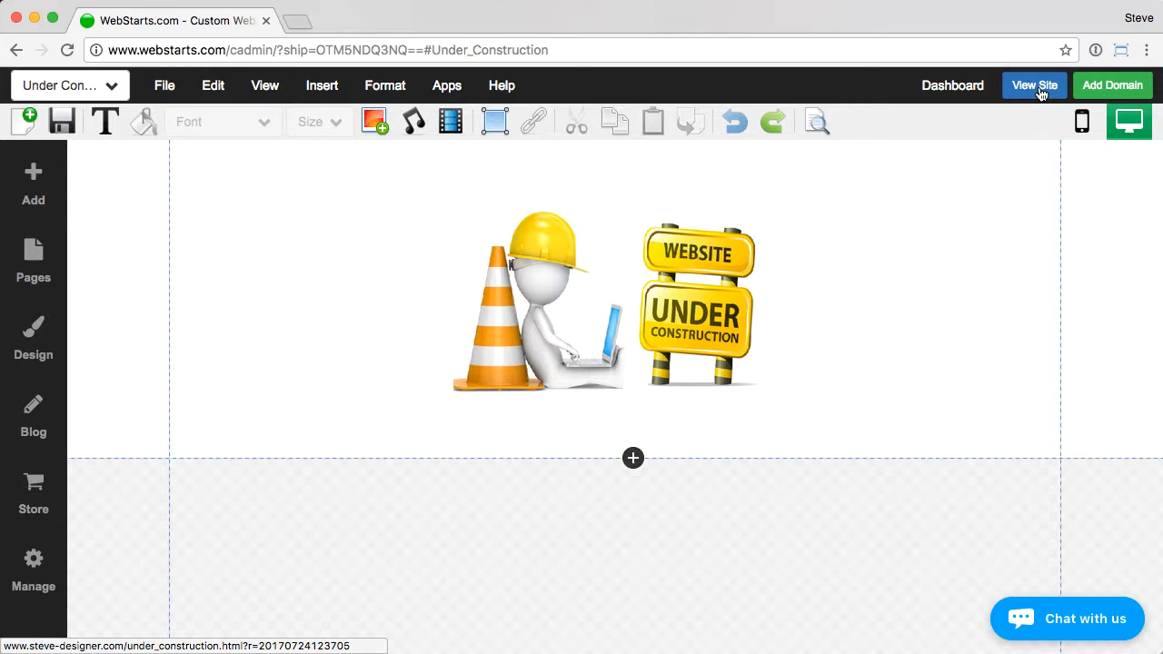
left_click(1033, 84)
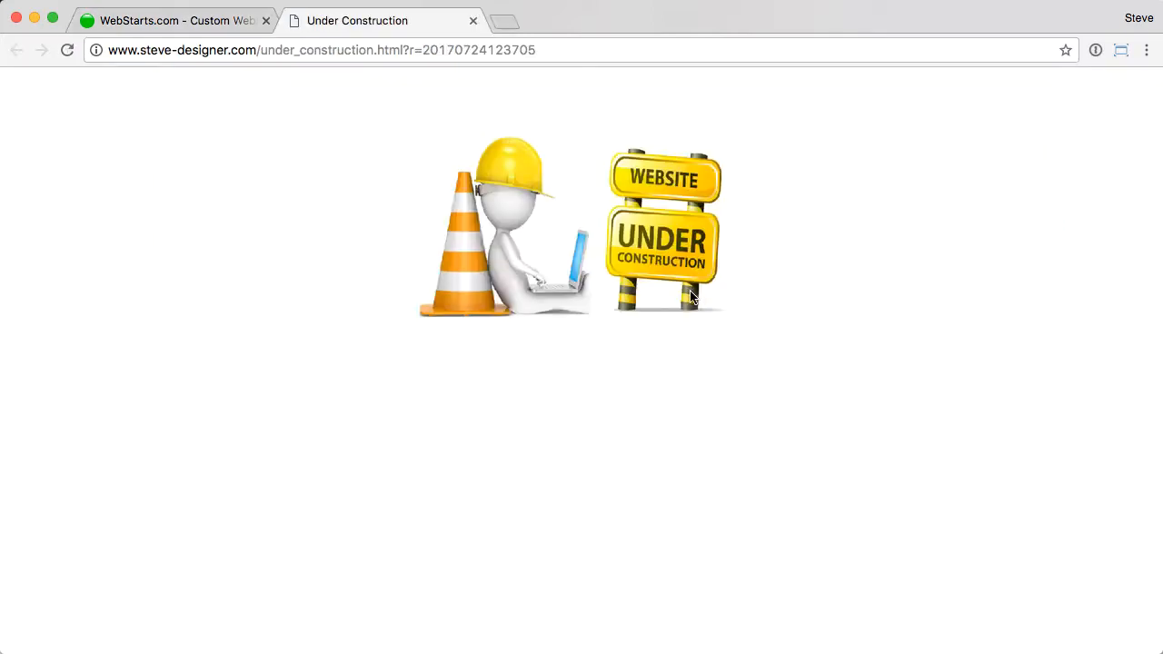
left_click(173, 20)
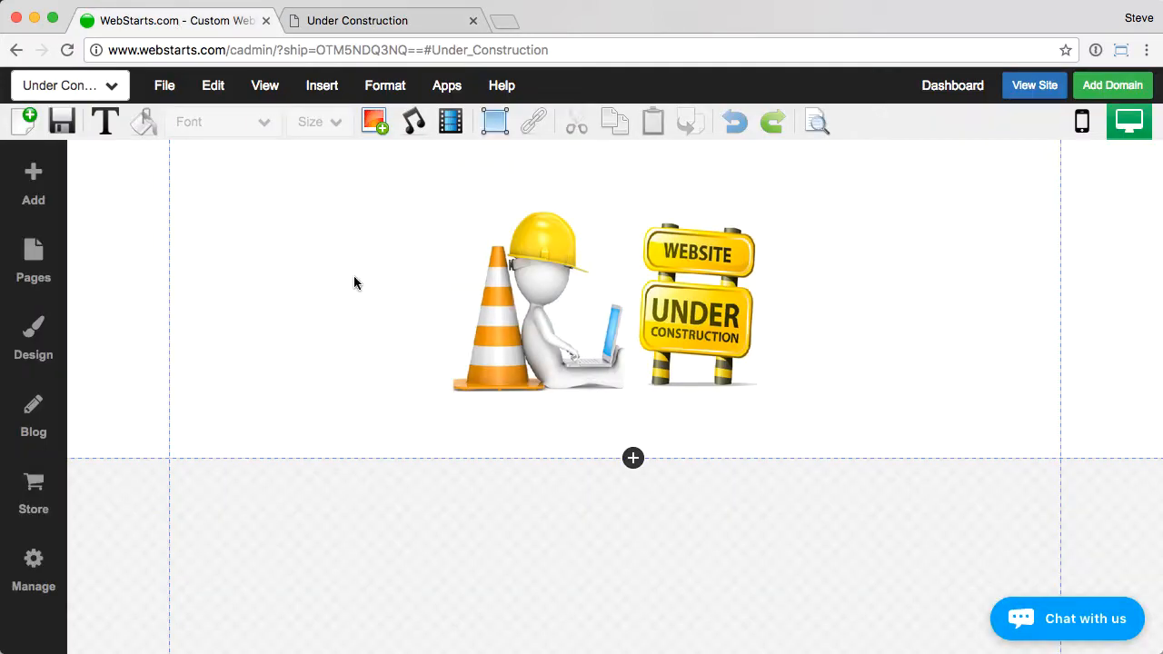
mouse_move(200, 188)
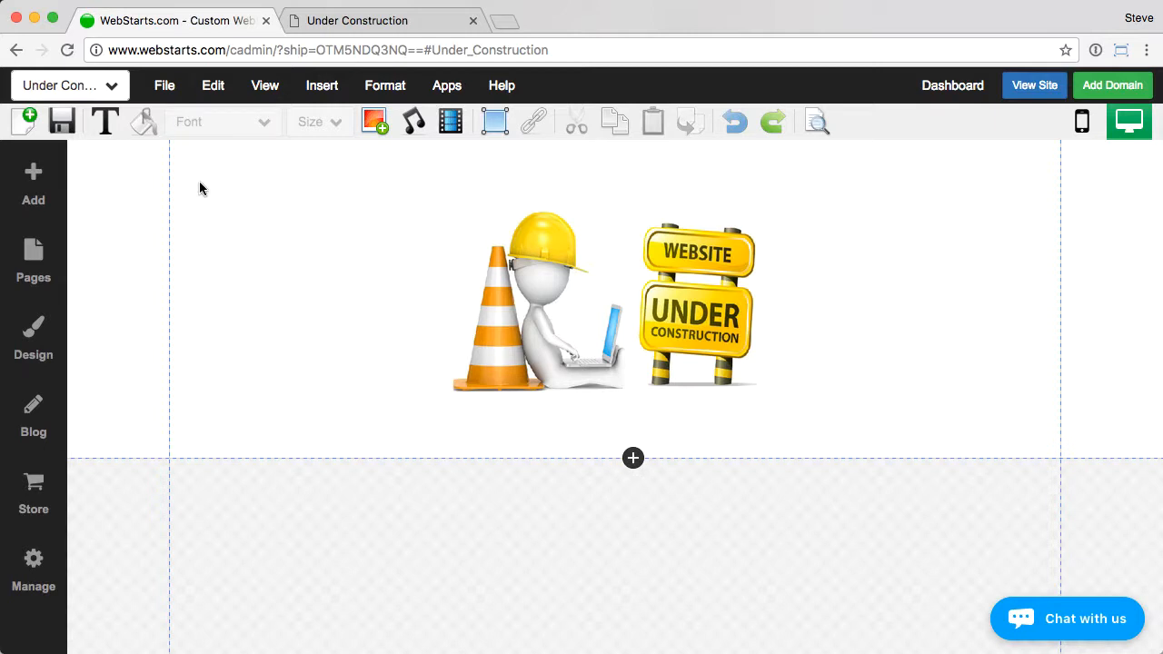
Step: Open the Manage Pages settings for the Under Construction page
left_click(165, 85)
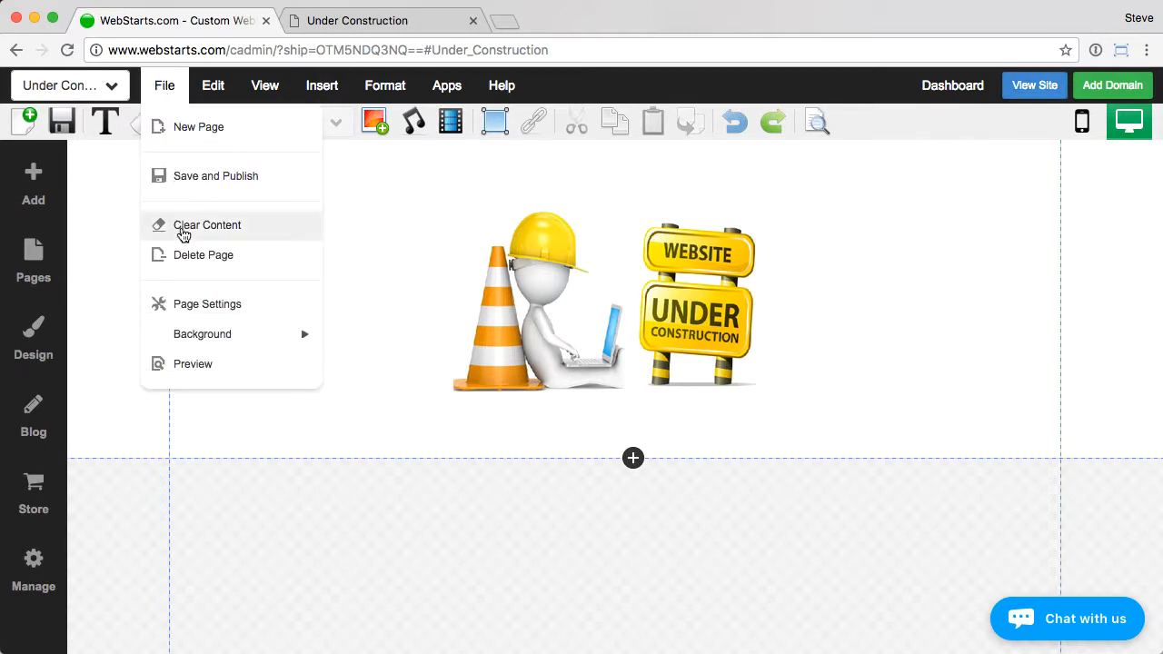
left_click(32, 570)
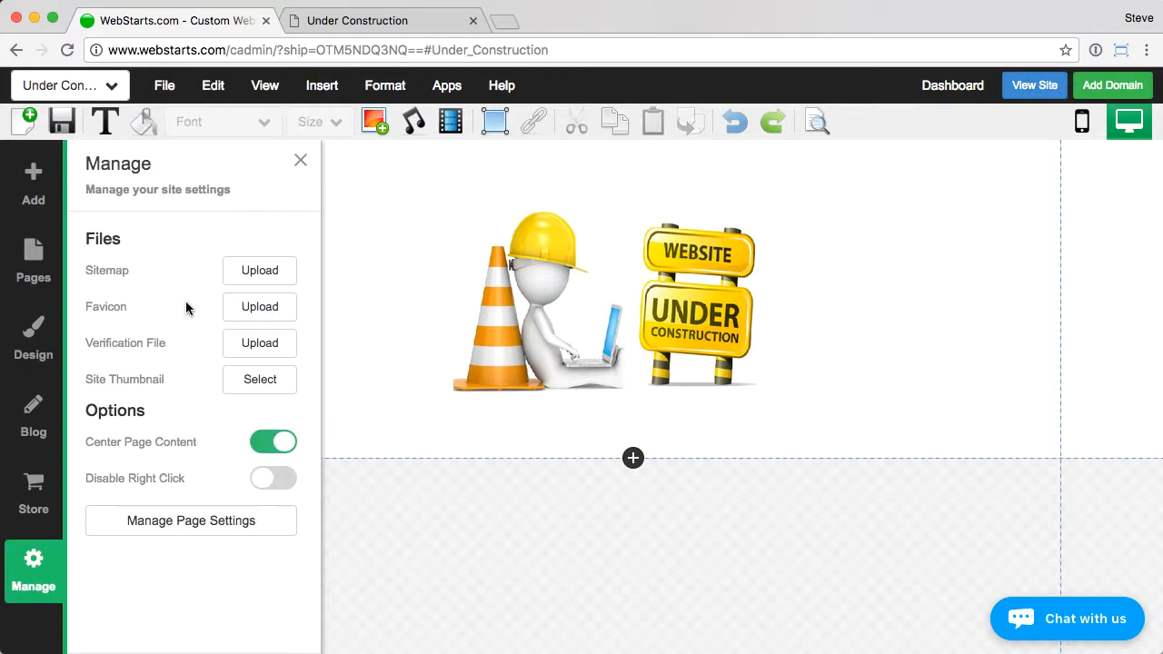
left_click(190, 520)
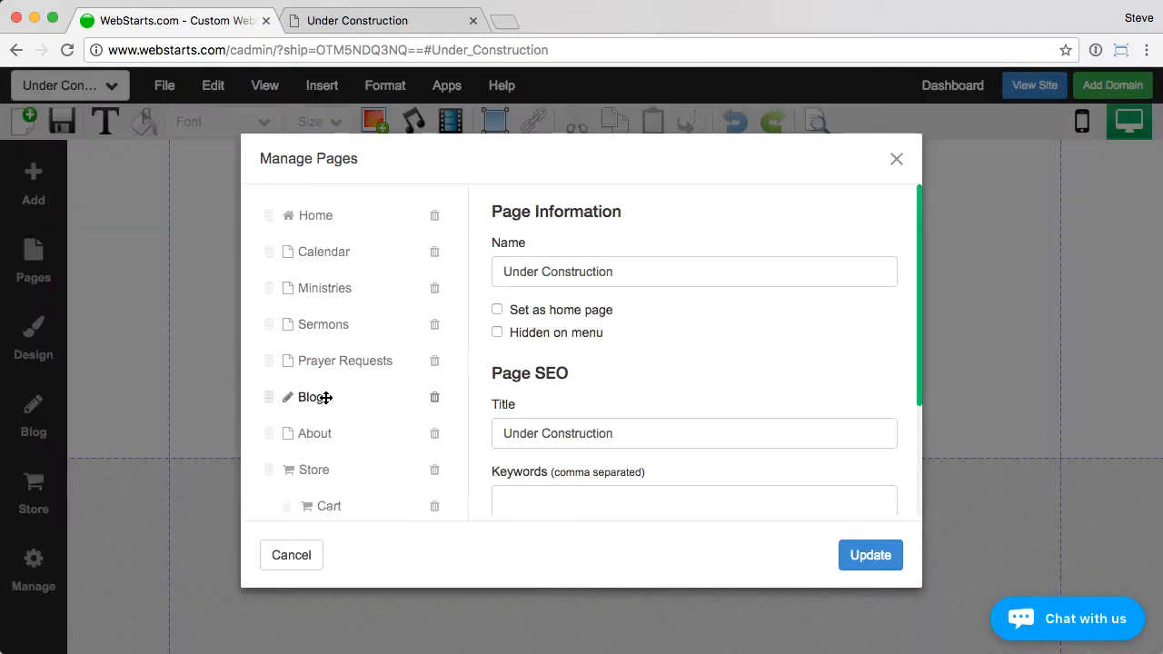
Step: Tick 'Set as home page' for Under Construction and apply the update
scroll("down", 3)
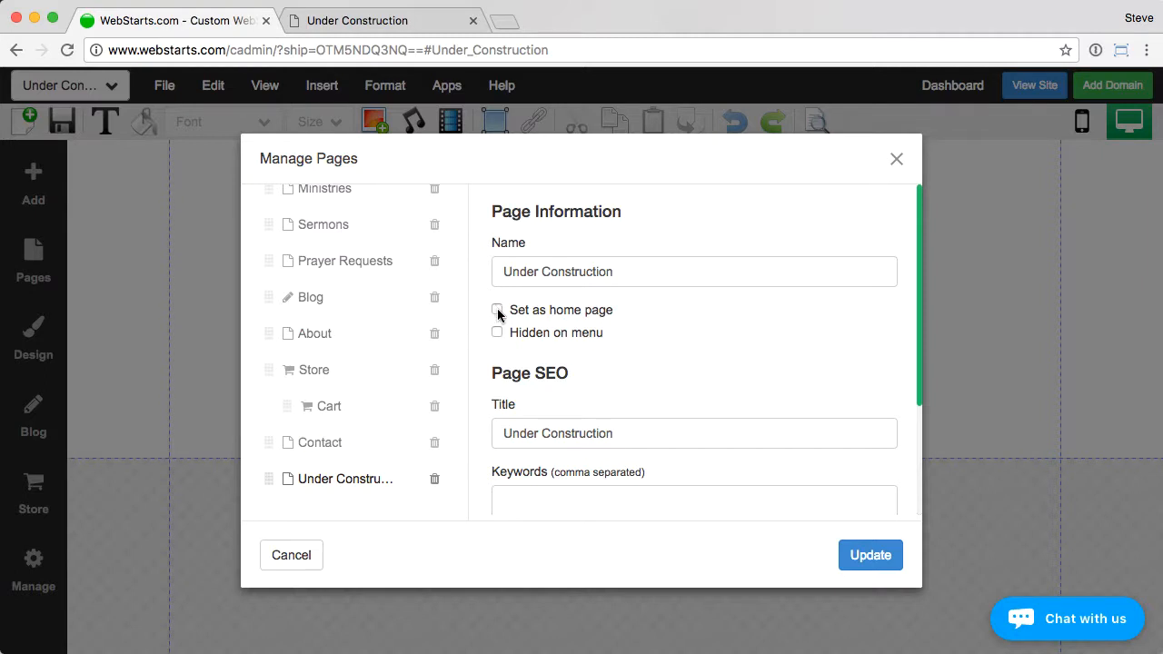
left_click(497, 309)
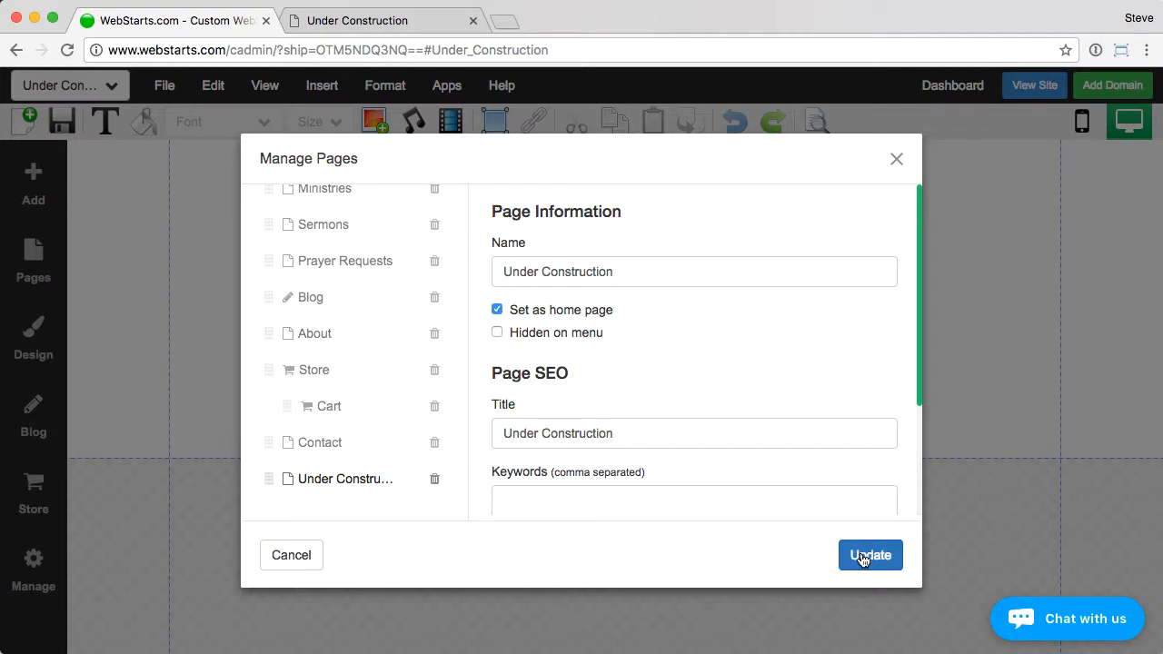
left_click(869, 555)
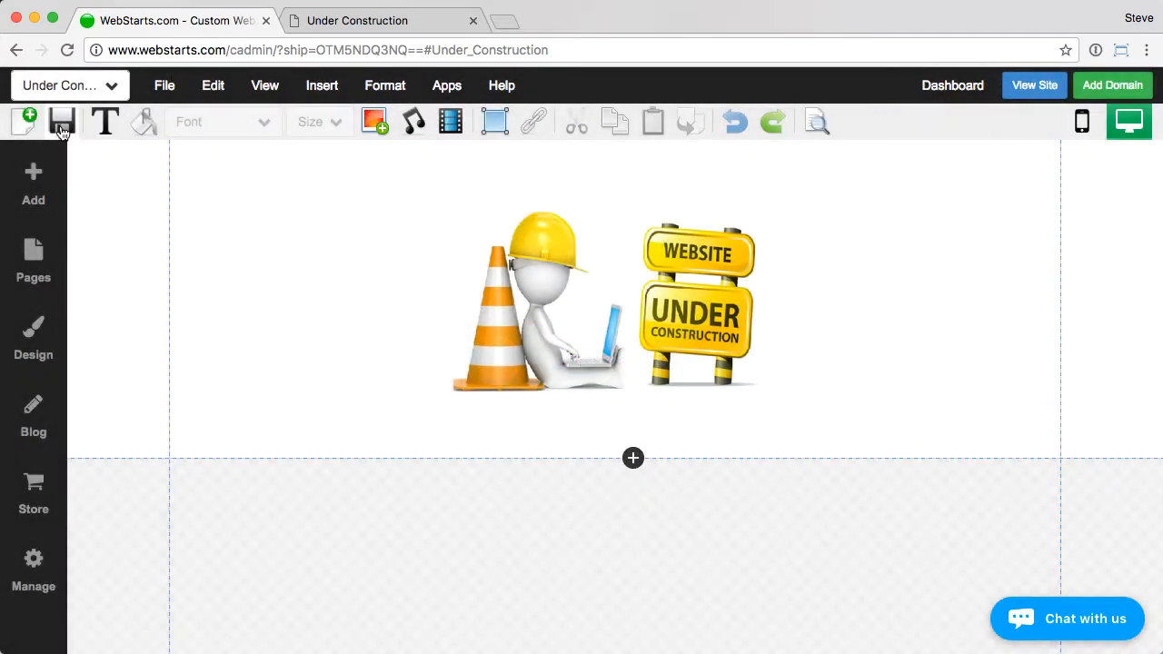
Step: Save the home page change and view the live site in a new tab
left_click(1033, 84)
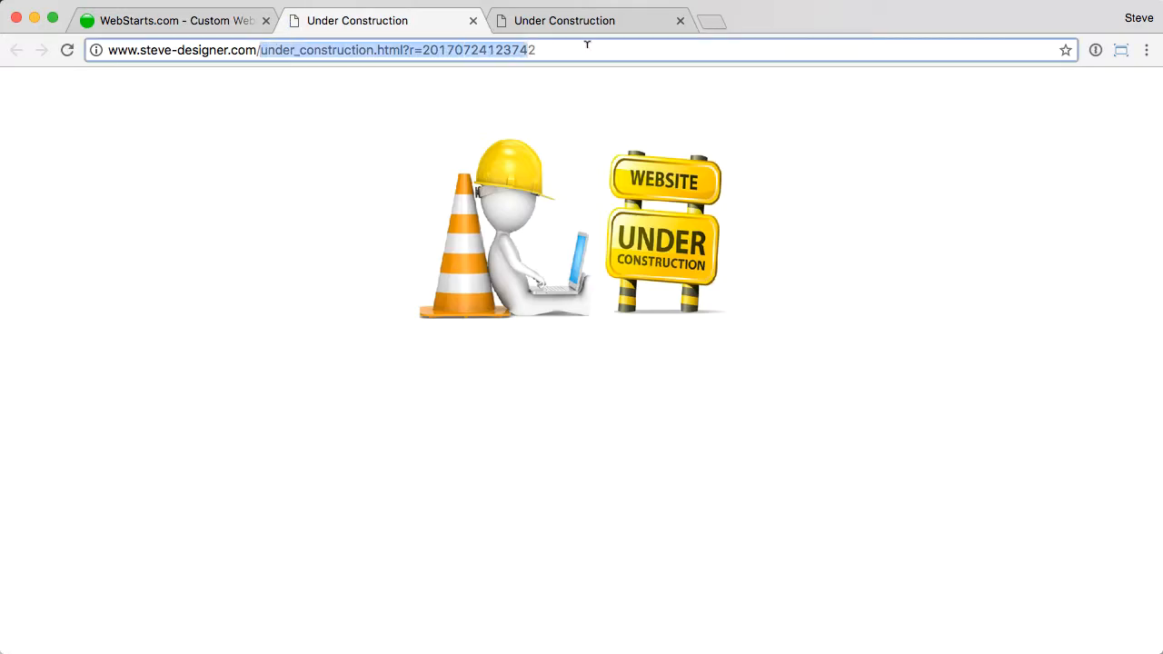